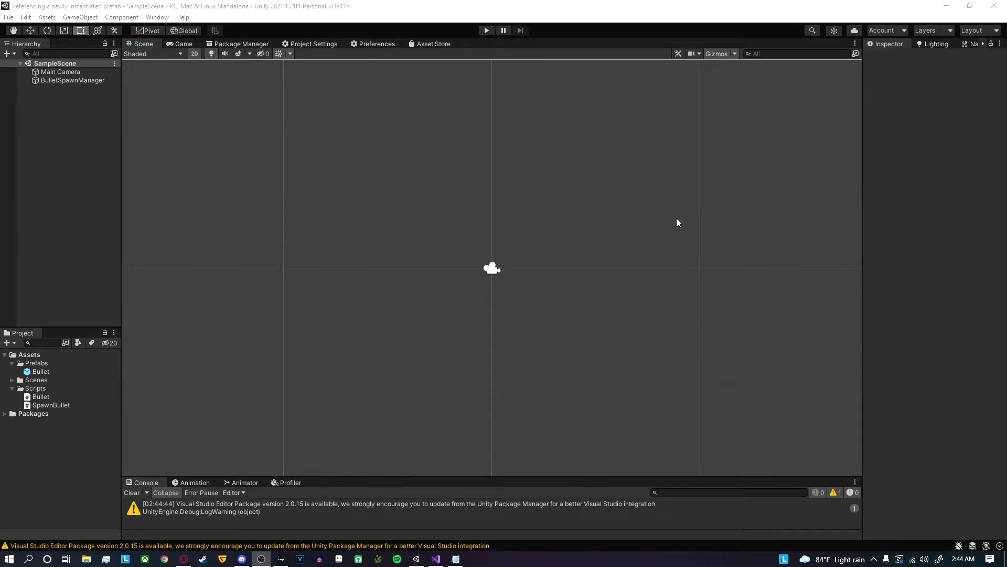
mouse_move(430, 225)
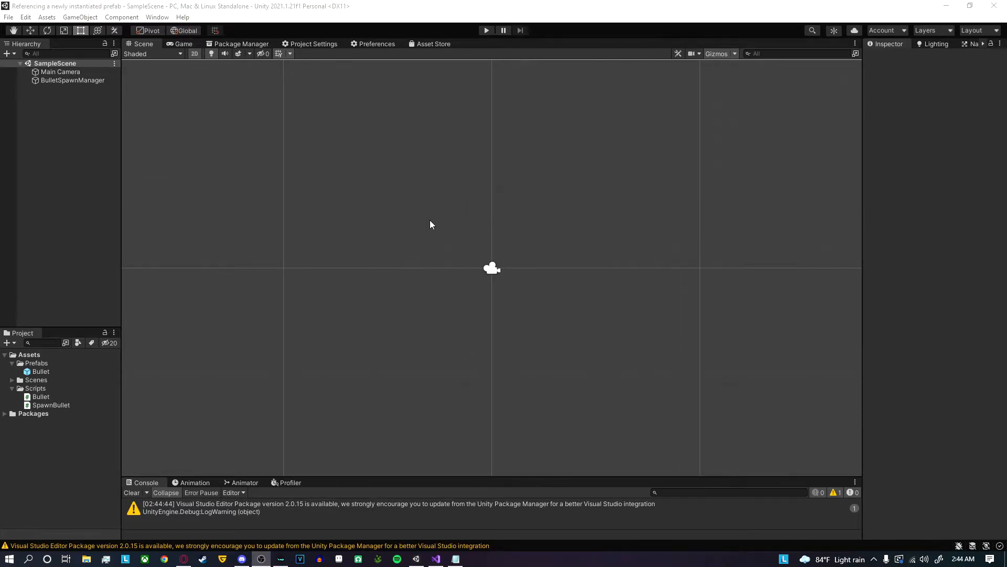
mouse_move(473, 241)
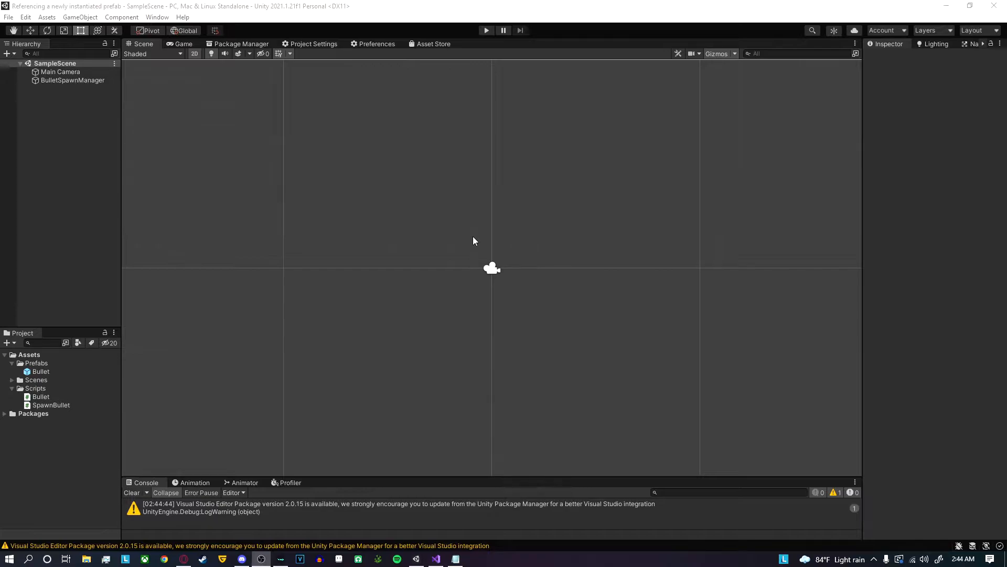
mouse_move(480, 249)
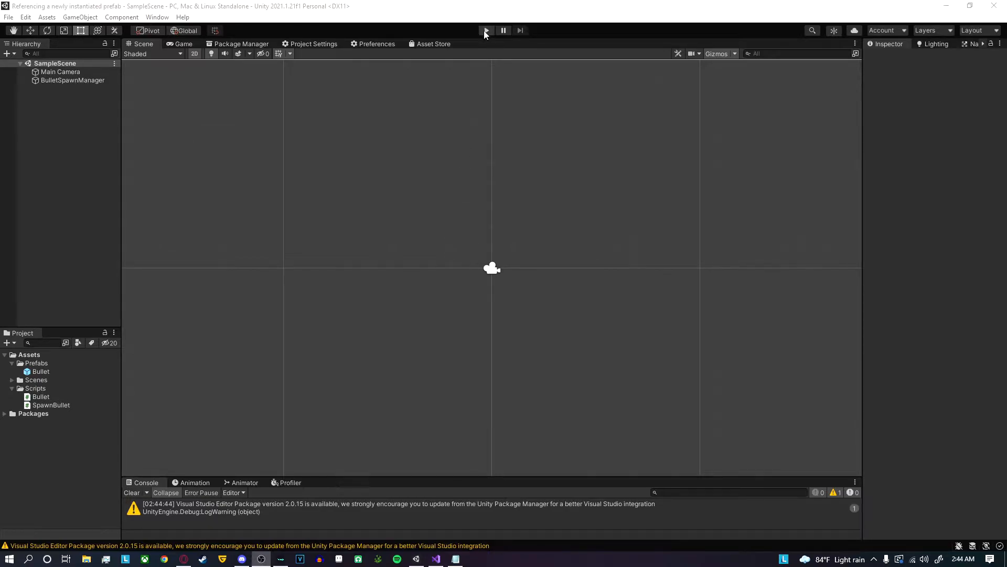
Enter play mode and click in the Game view to spawn Bullet(Clone) objects at the centre
click(484, 30)
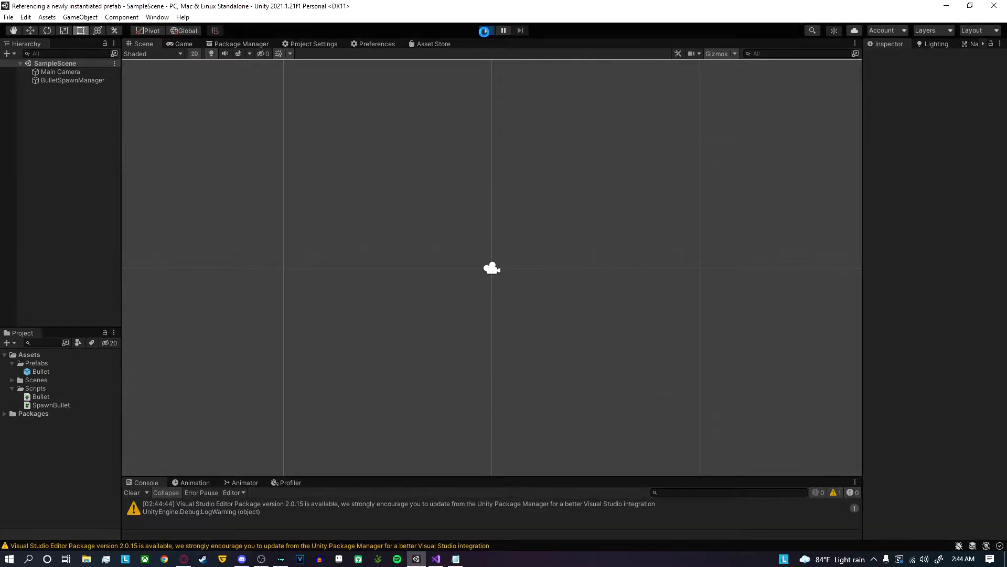
click(485, 31)
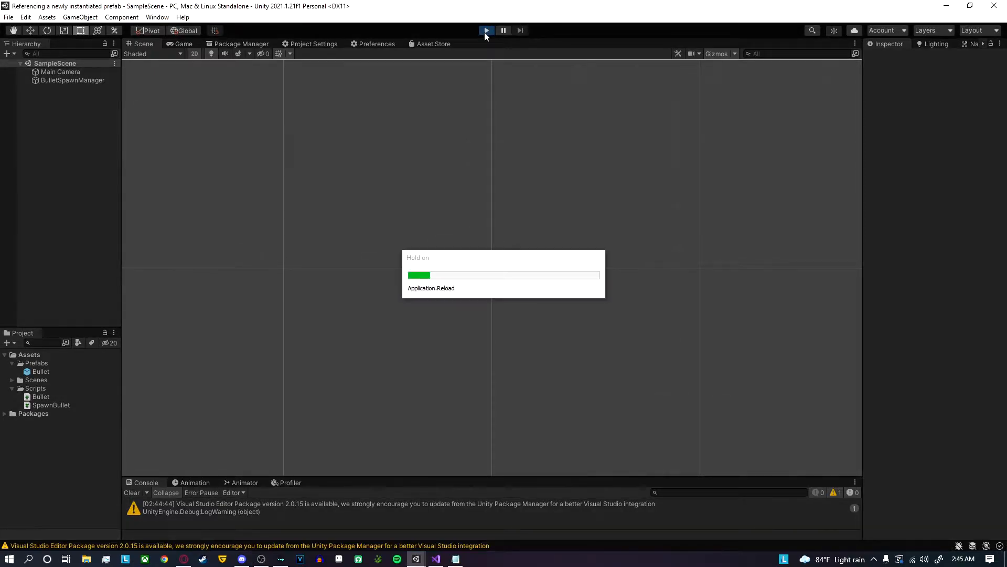
click(486, 30)
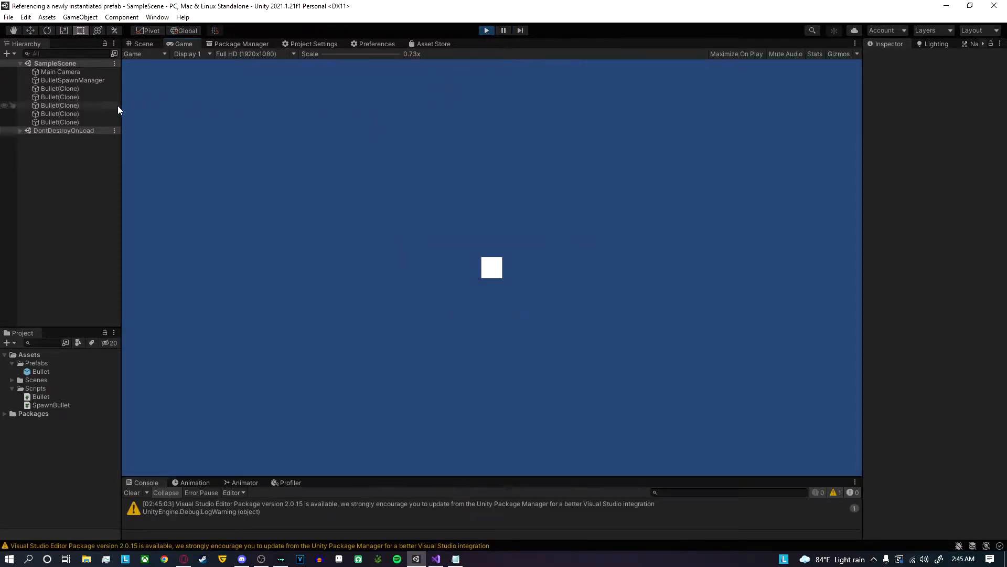
click(58, 105)
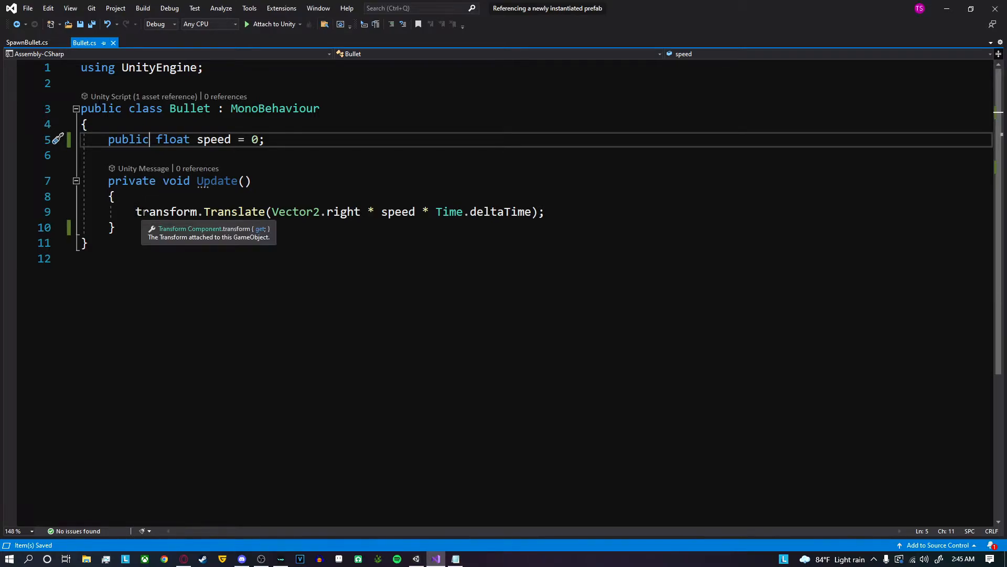
mouse_move(397, 212)
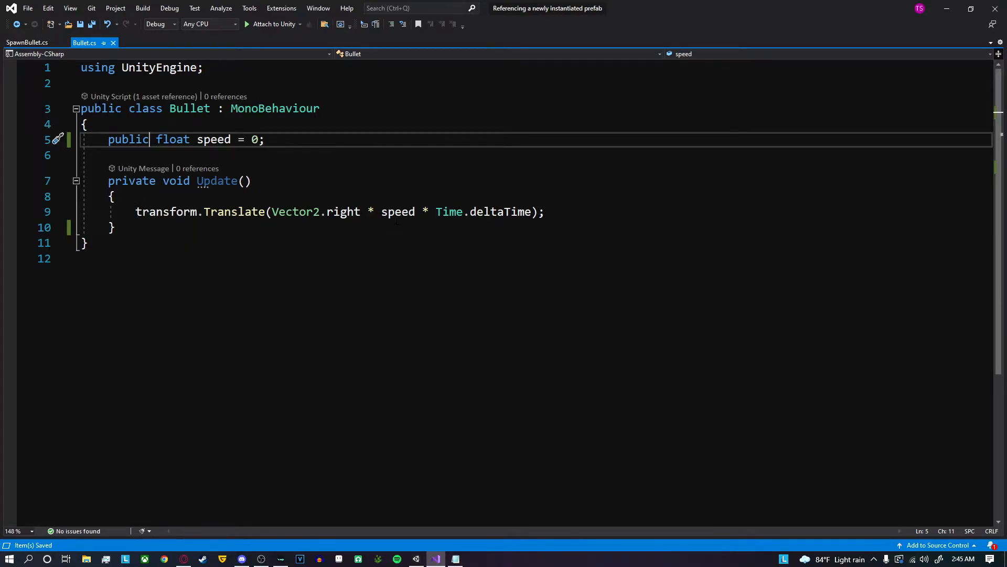
Review the Bullet.cs script with its public speed field and rightward Translate in Update
click(27, 42)
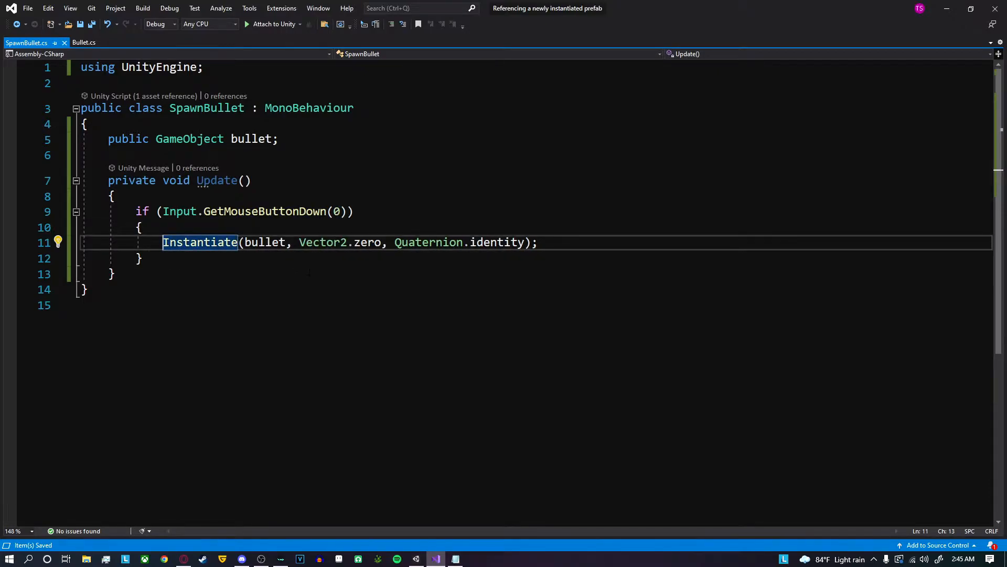
Store the Instantiate result in 'GameObject newBullet' inside SpawnBullet's Update
text(G)
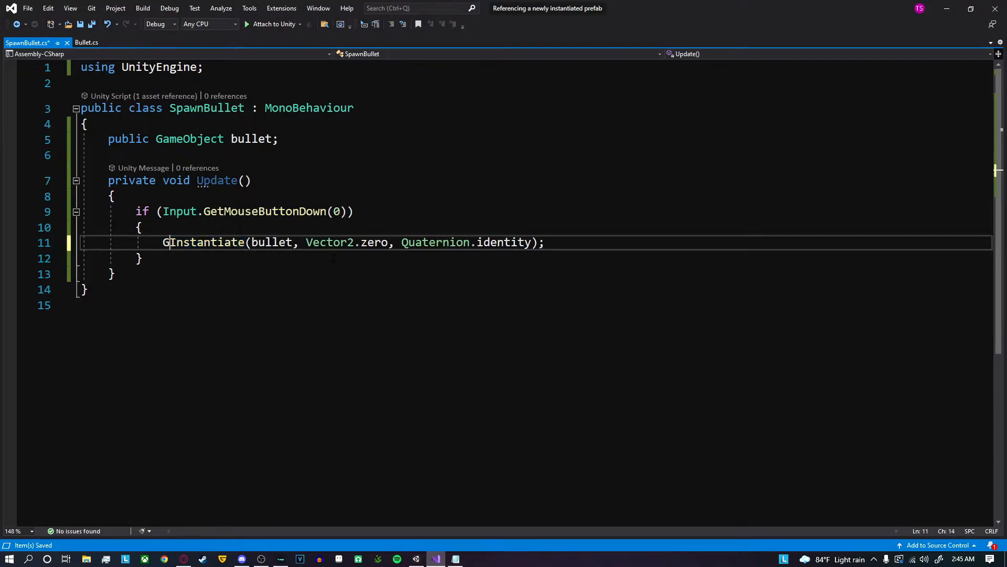
text(ameObject.)
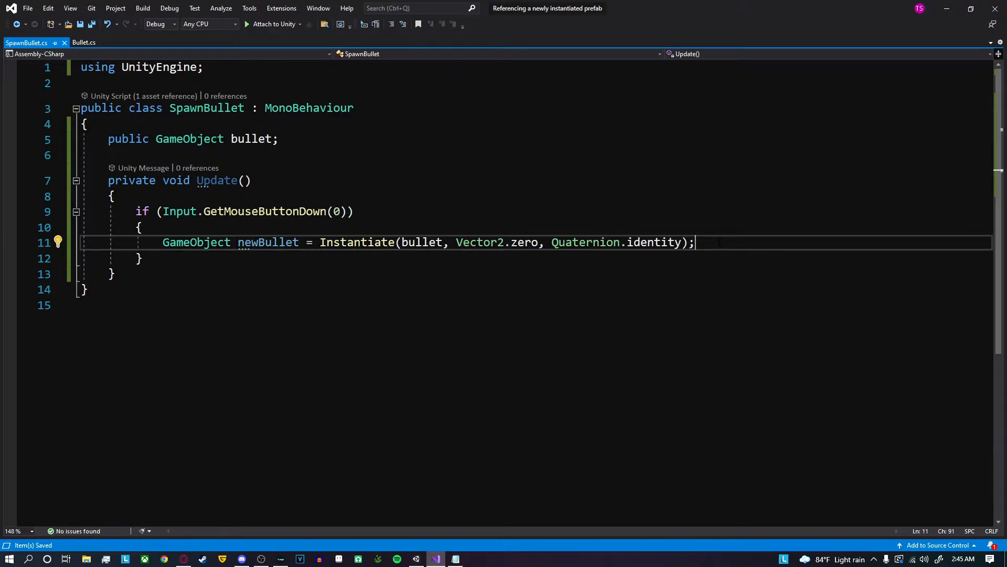
Add 'newBullet.GetComponent<Bullet>().speed = 5;' after the Instantiate call and switch to Unity
key(enter)
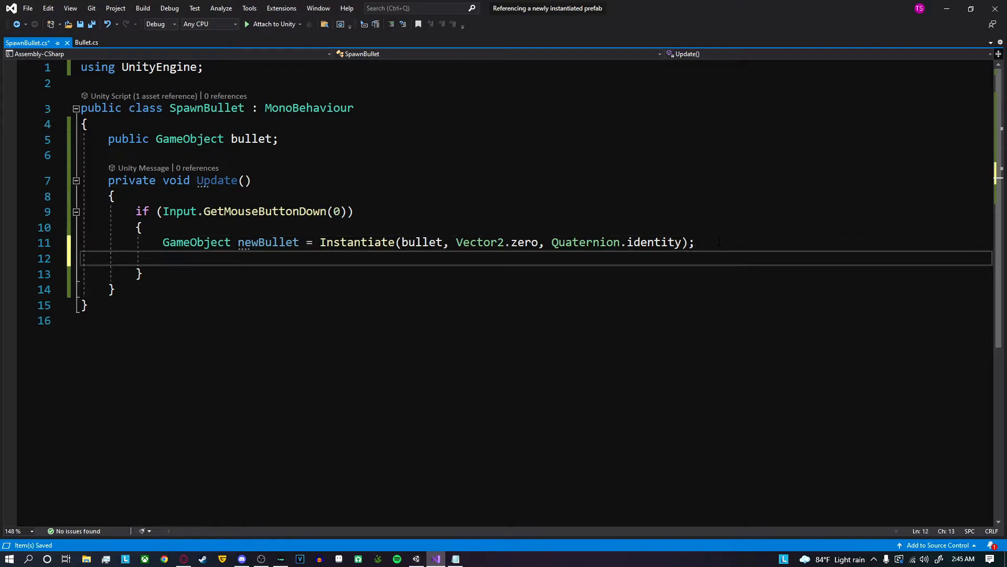
text(newBullet)
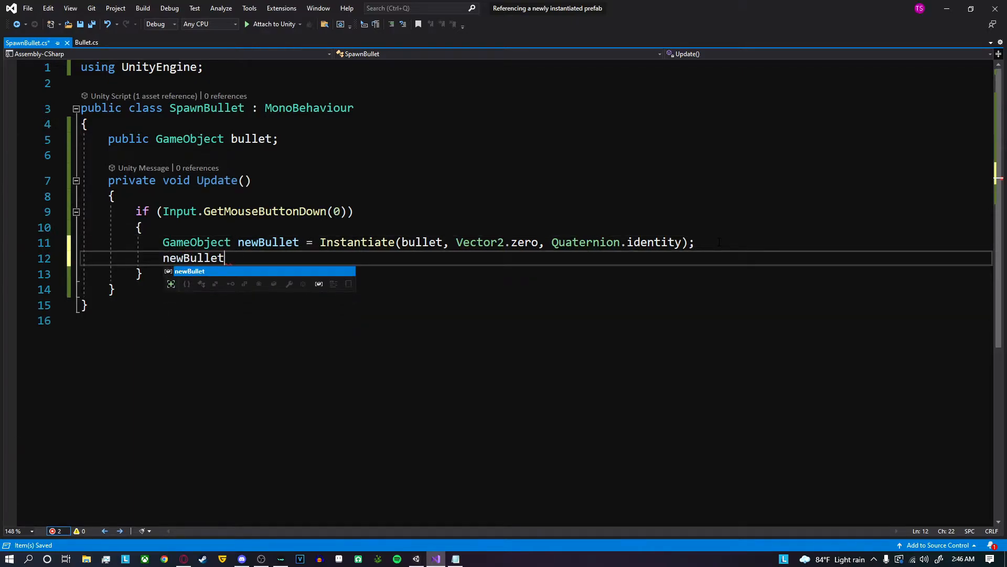
text(.GetComponent<>)
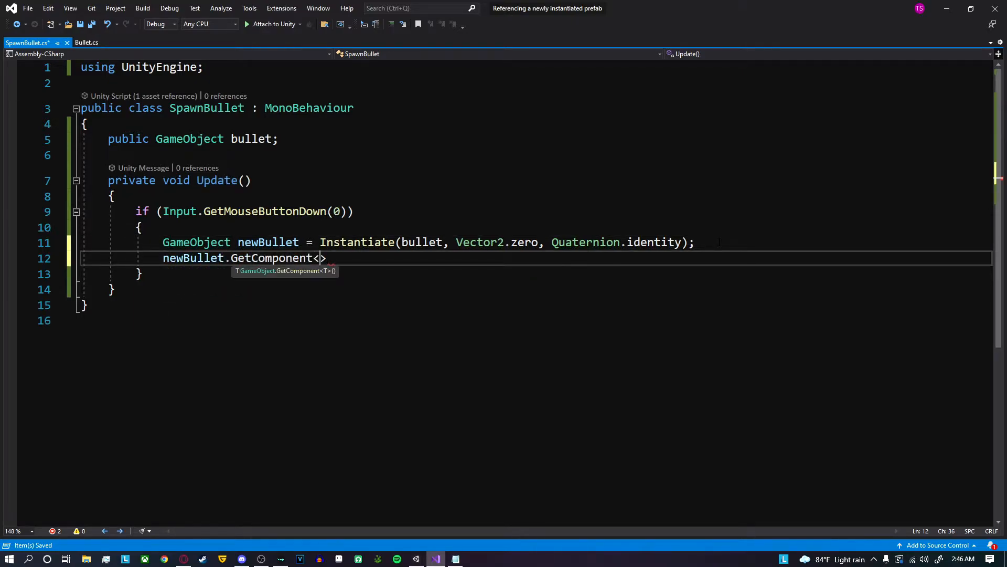
text(Bullet>().)
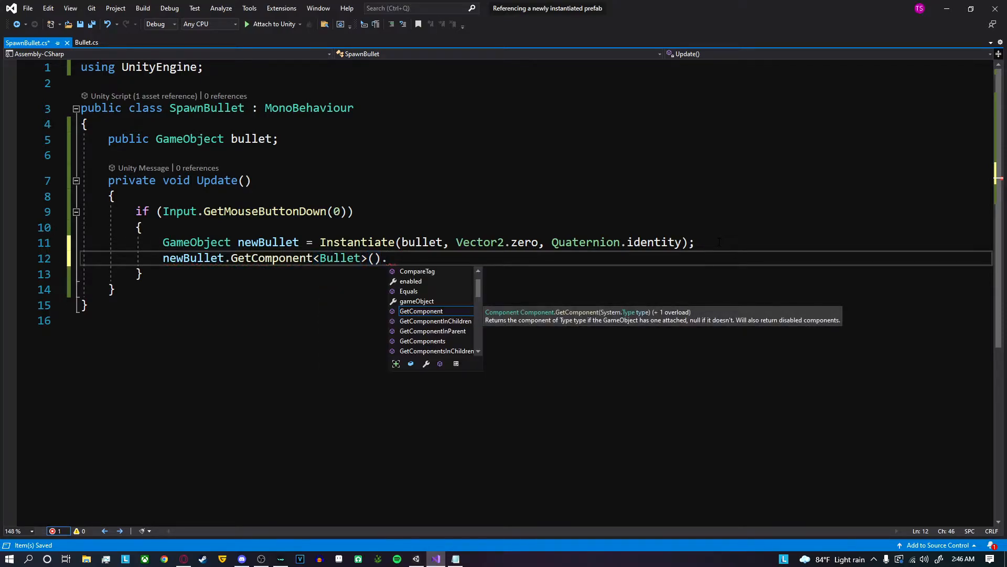
text(speed =)
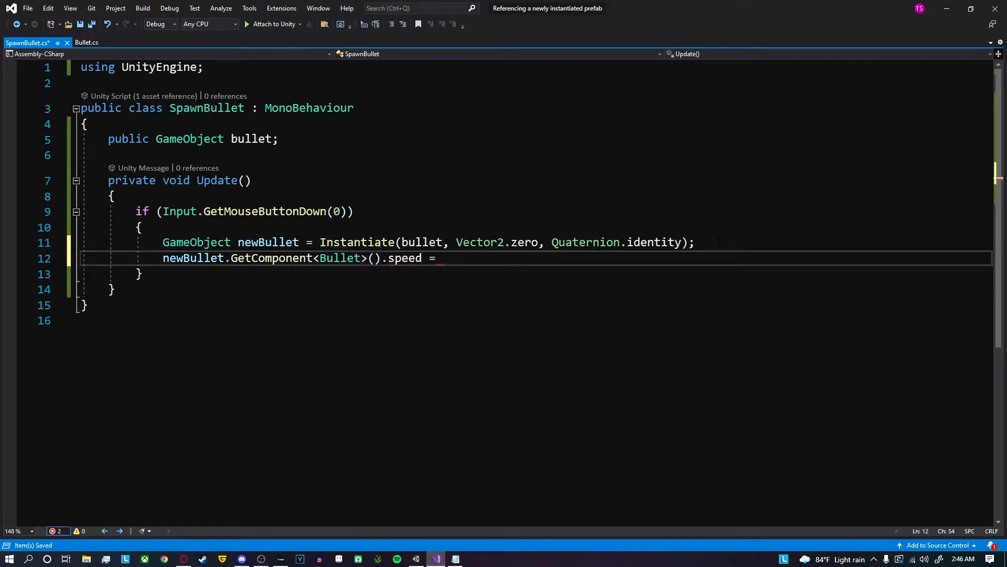
text(5;)
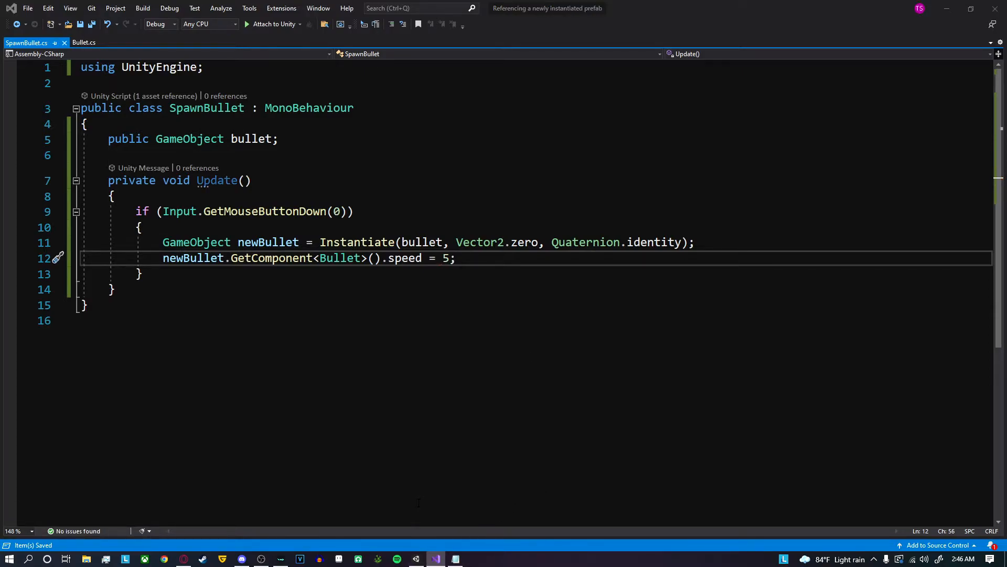
click(416, 558)
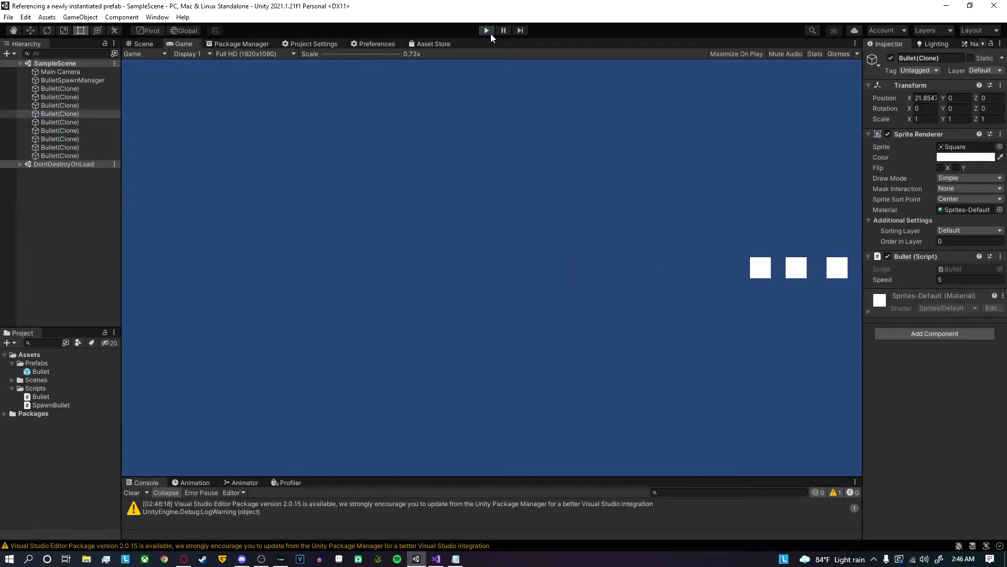
Stop play mode and remove the Bullet (Script) component from the Bullet prefab
click(434, 558)
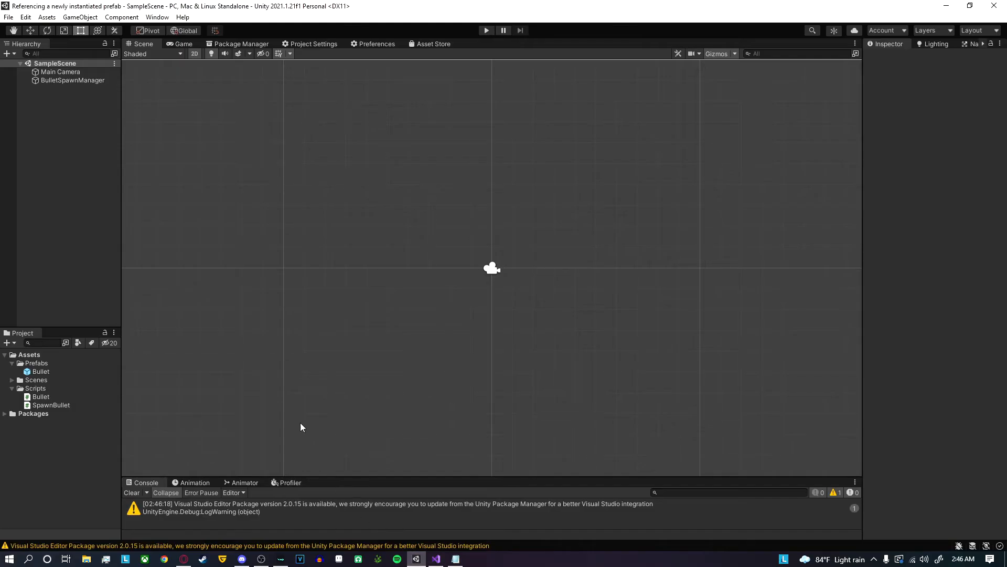
click(41, 371)
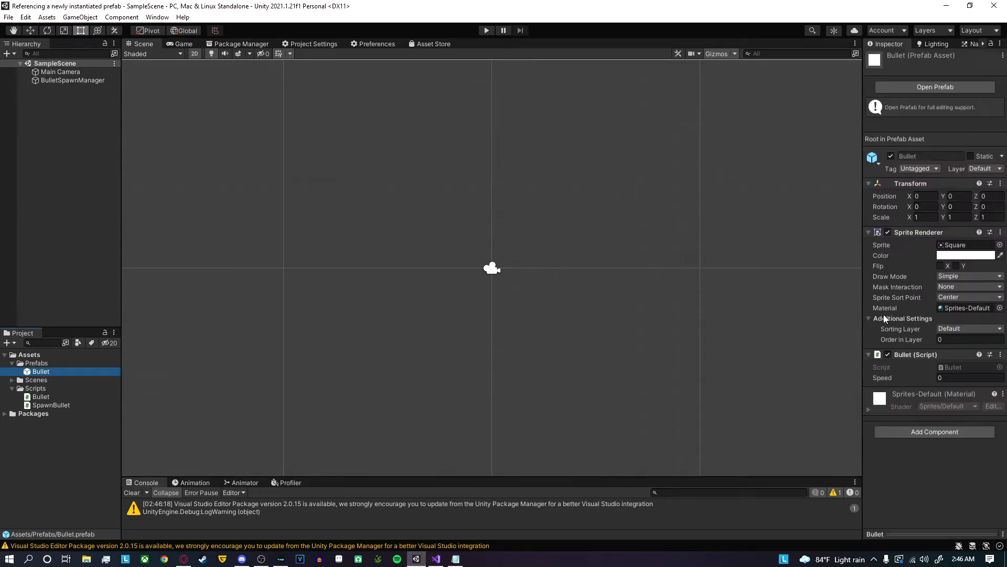
click(1000, 354)
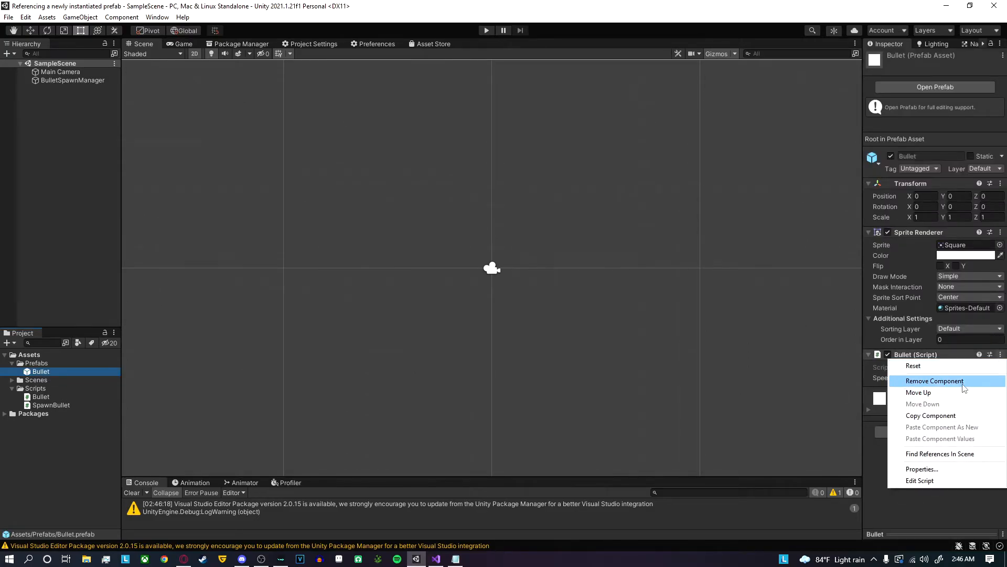
click(934, 380)
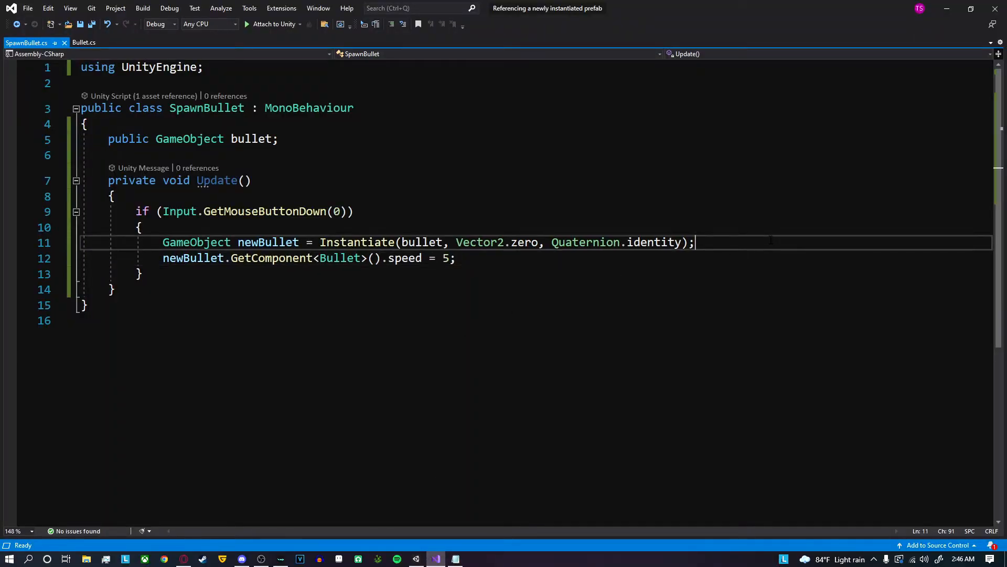
Add 'newBullet.AddComponent<Bullet>();' after Instantiate in SpawnBullet, then go to Bullet.cs
text(new)
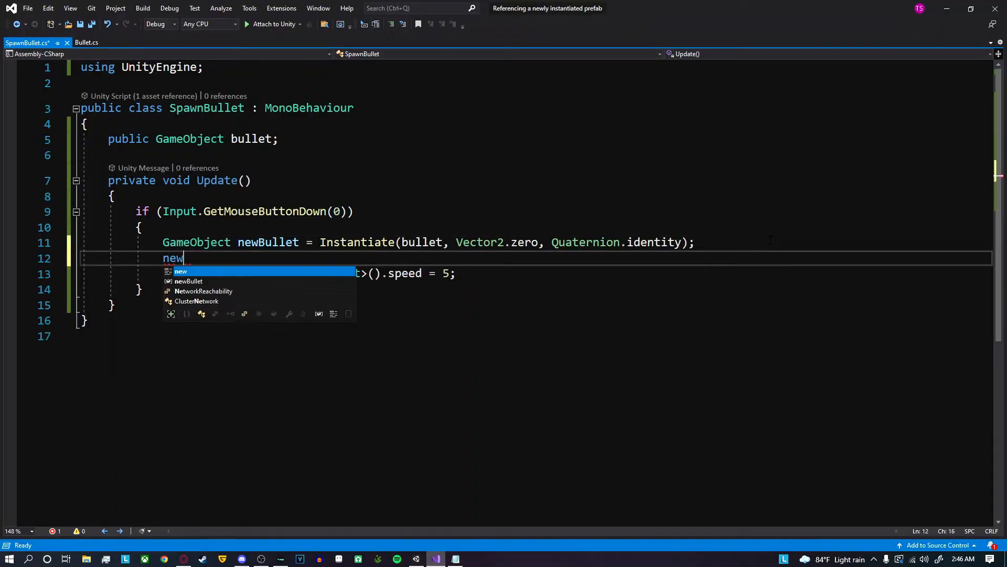
text(Bullet.)
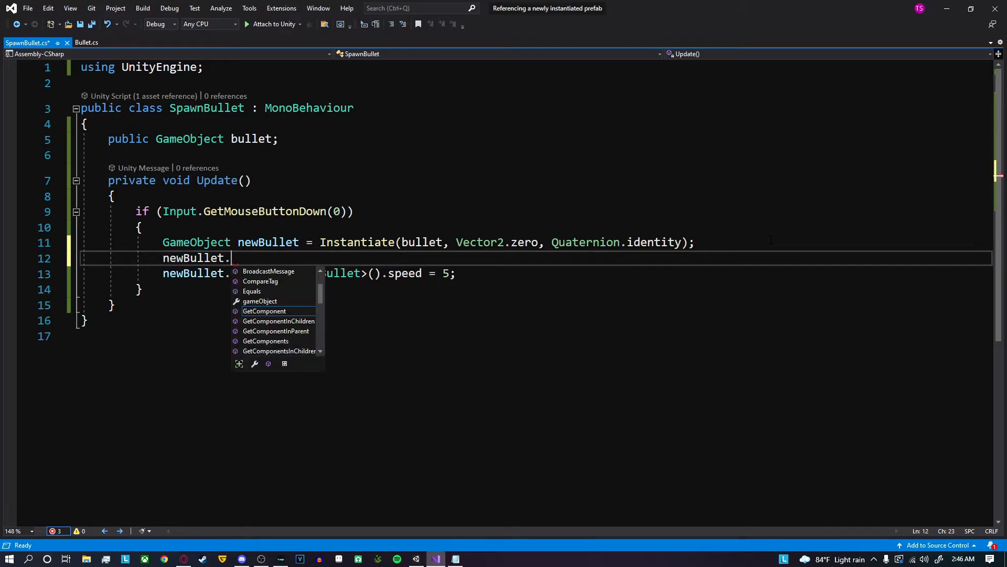
text(AddComponent<BNu)
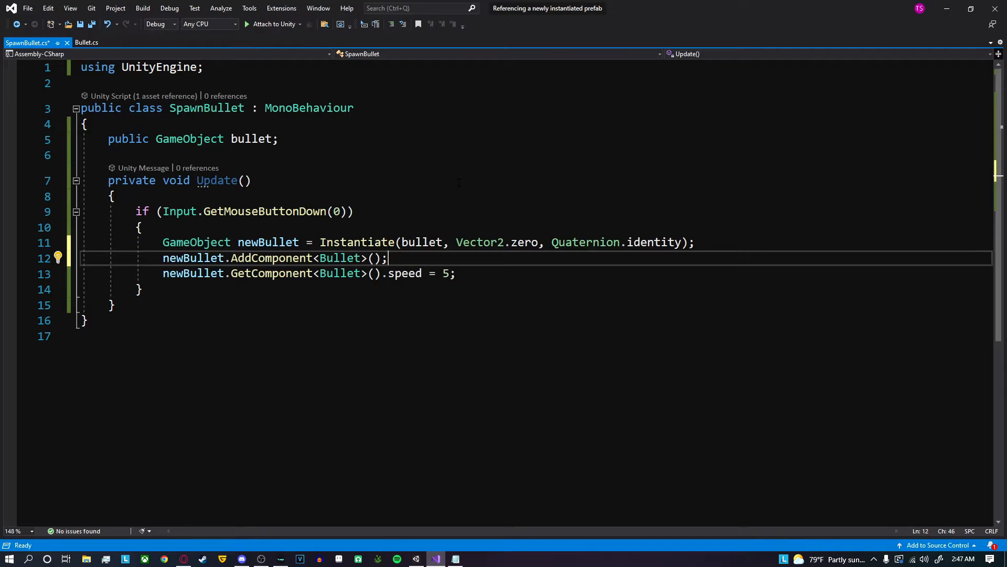
click(87, 42)
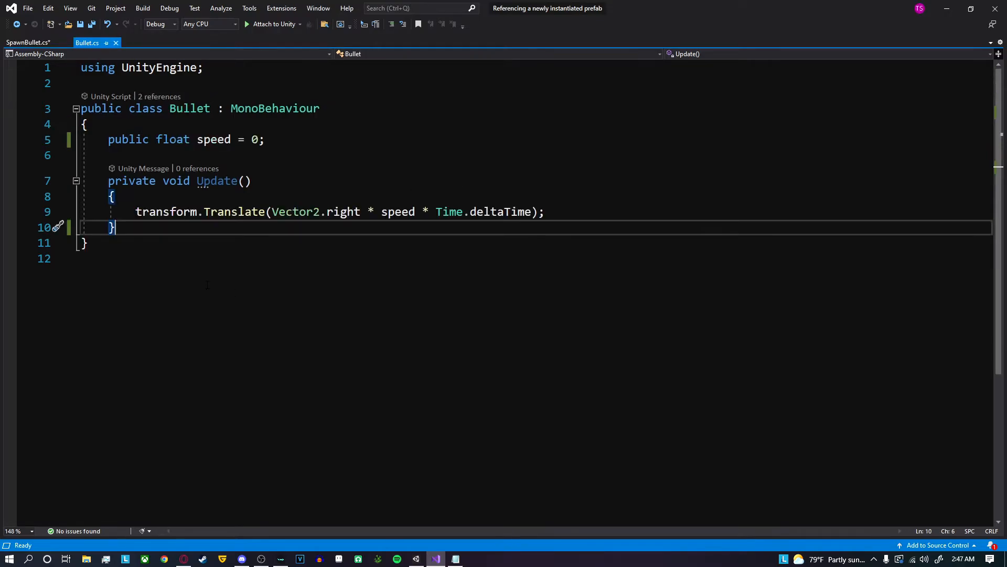
Add 'public void SetSpeed(float x) { speed = x; }' to the Bullet script and save it
key(Enter)
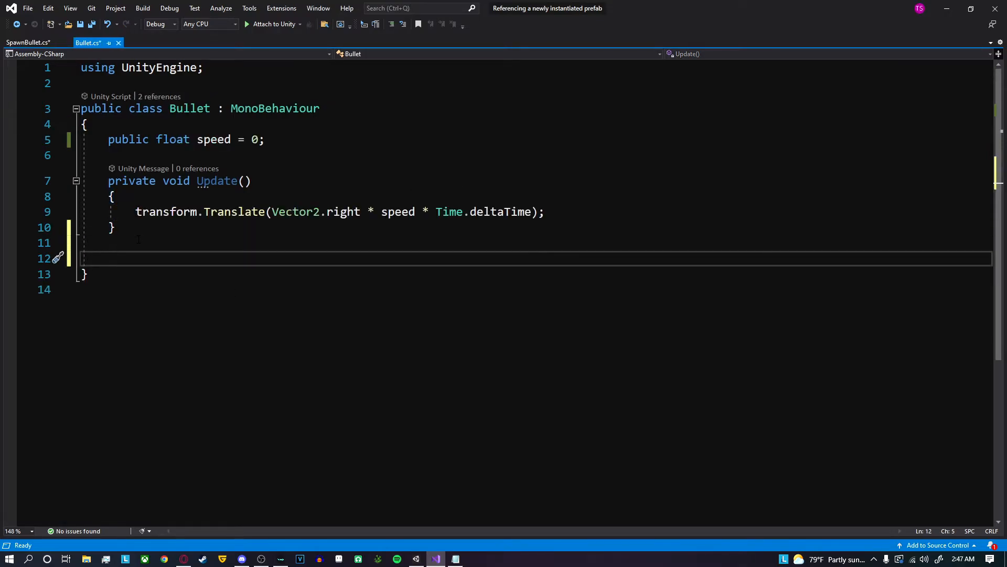
text(public void SetSpeed(float)
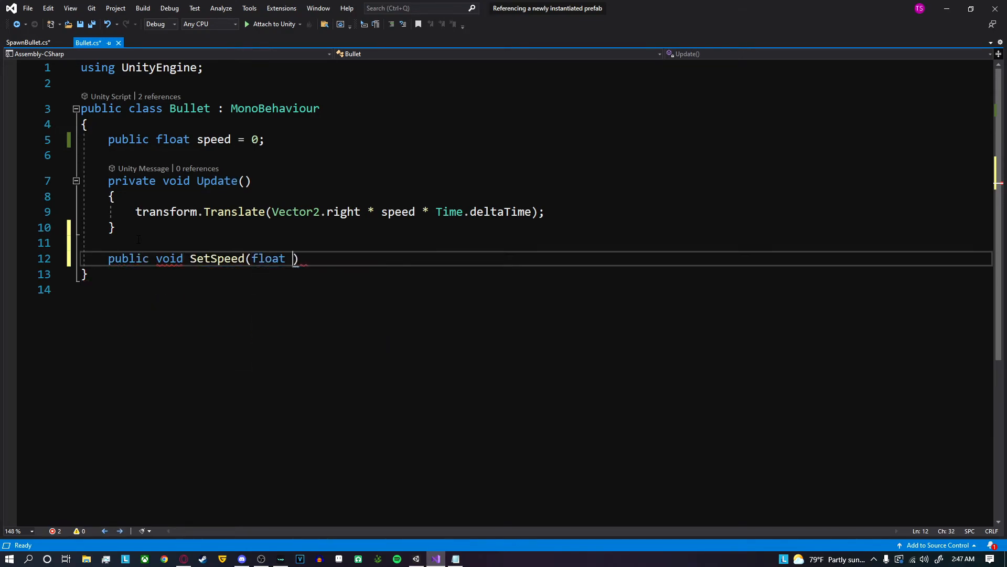
text(x)
text(speed = x;)
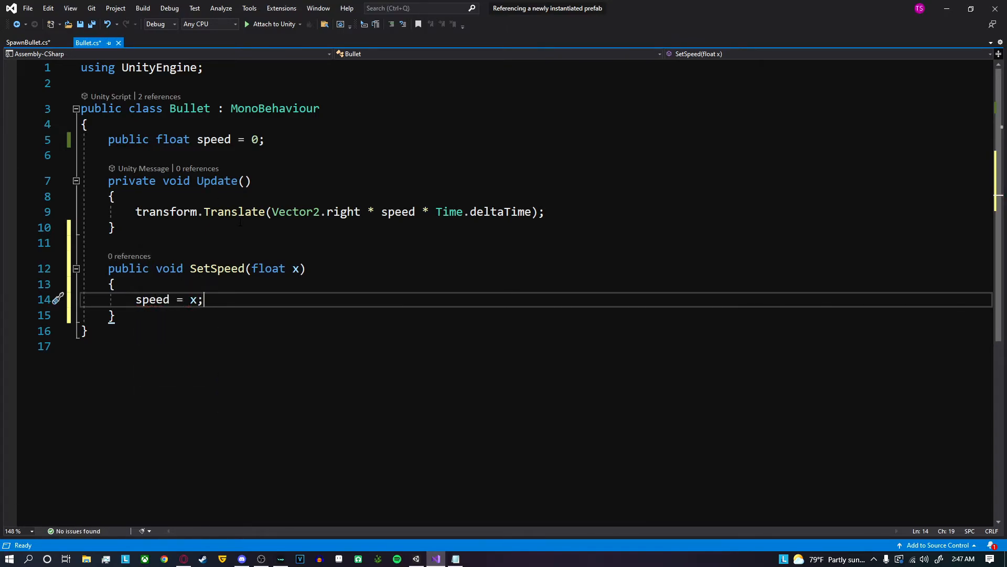
click(28, 42)
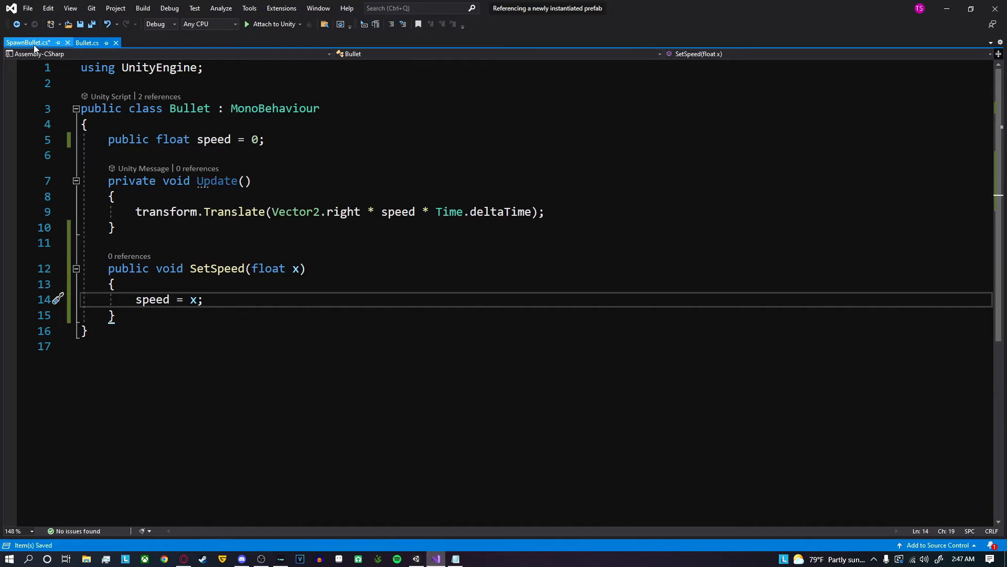
Replace '().speed = 5;' with a SetSpeed(5) call on the new bullet in SpawnBullet.cs and save
click(27, 42)
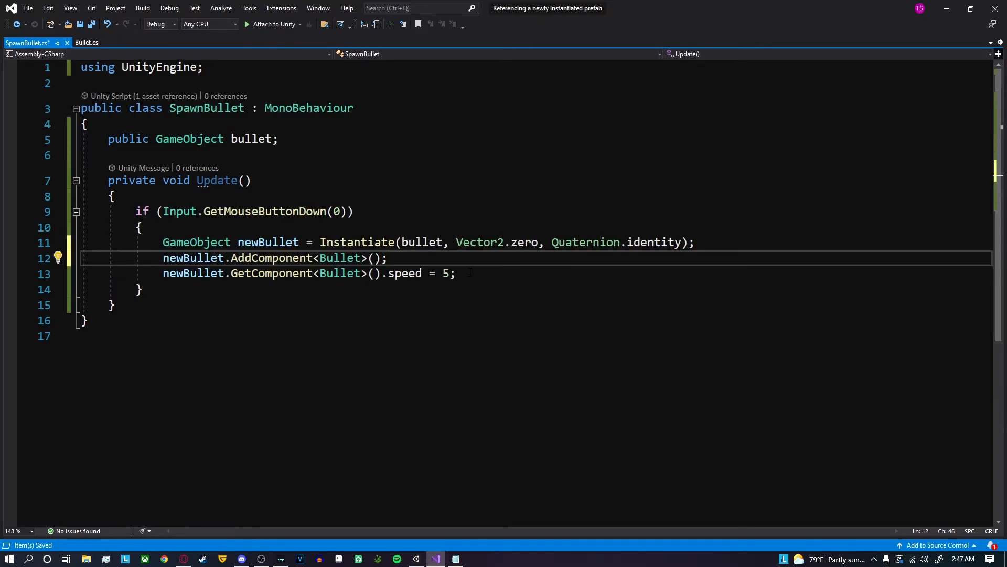
drag(368, 273, 456, 273)
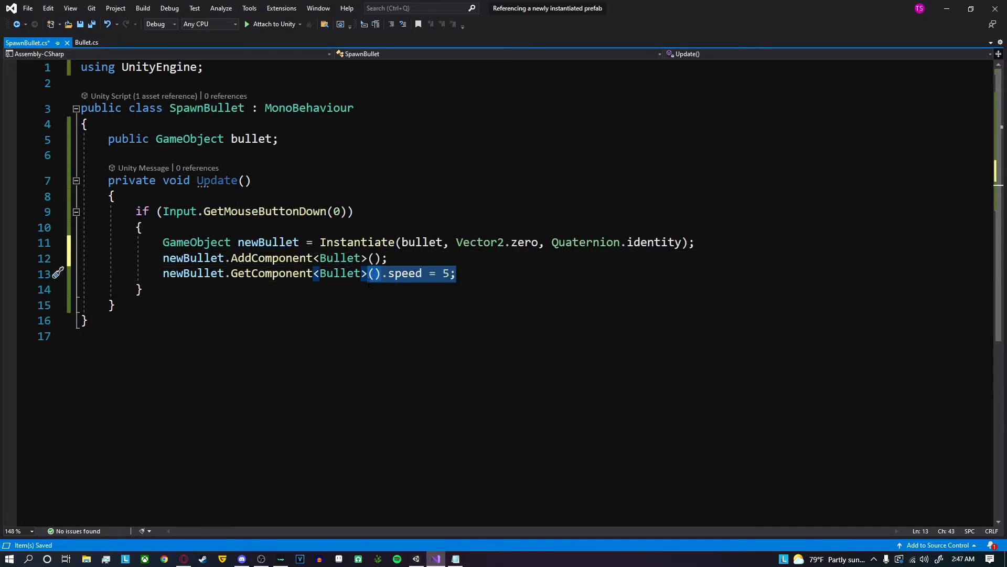
text(SetS)
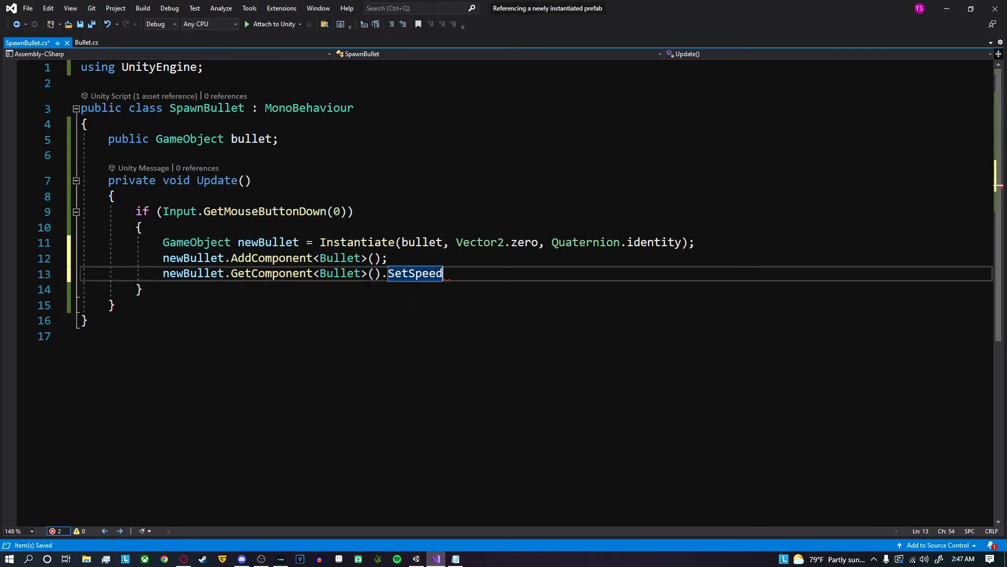
text((5))
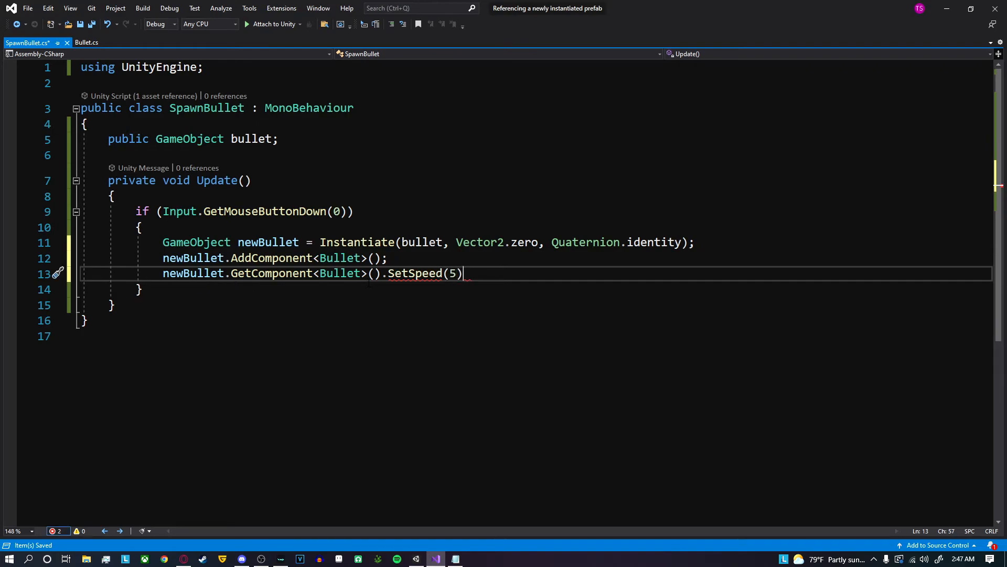
text(;)
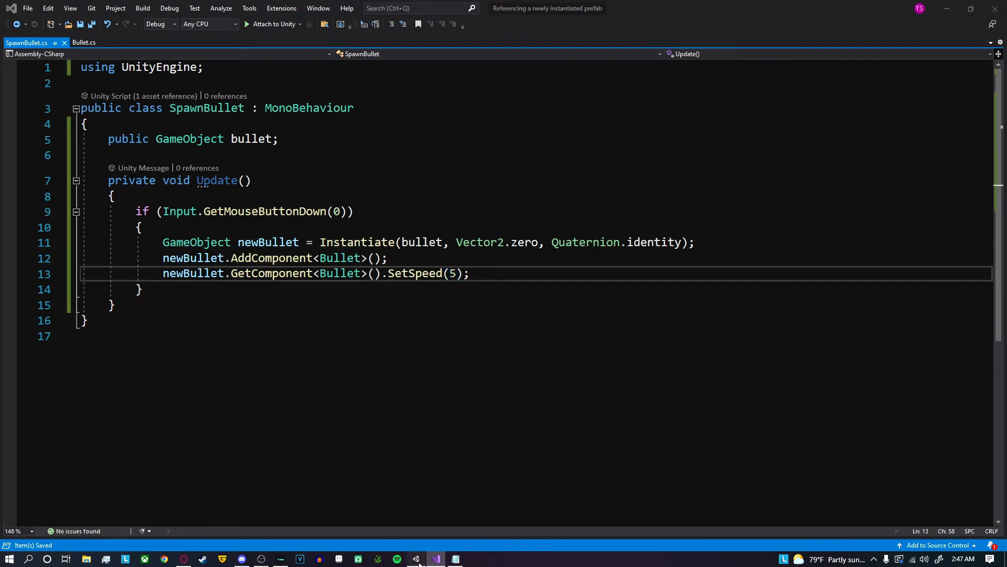
click(415, 558)
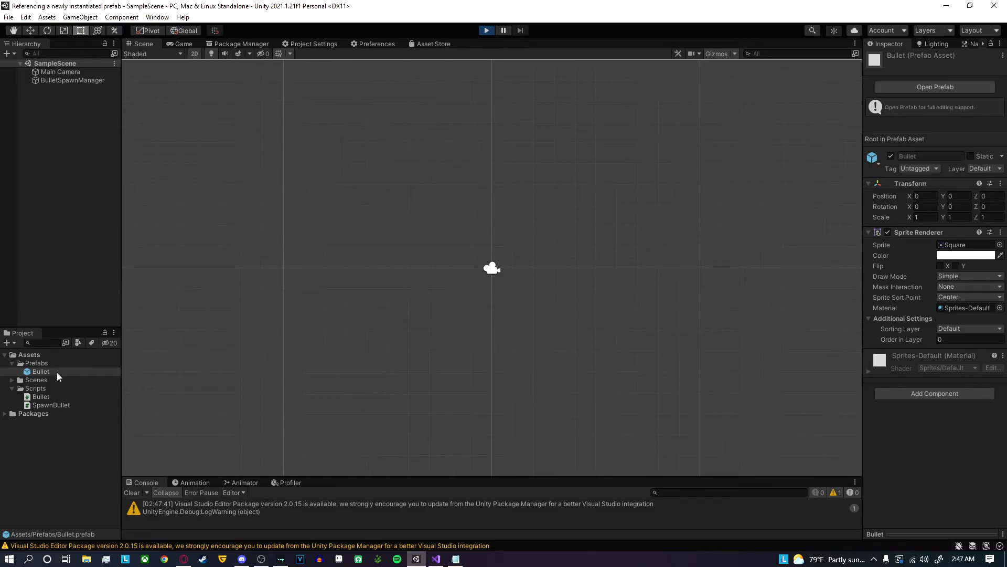
Start play mode to test that the spawned bullets now move
click(182, 43)
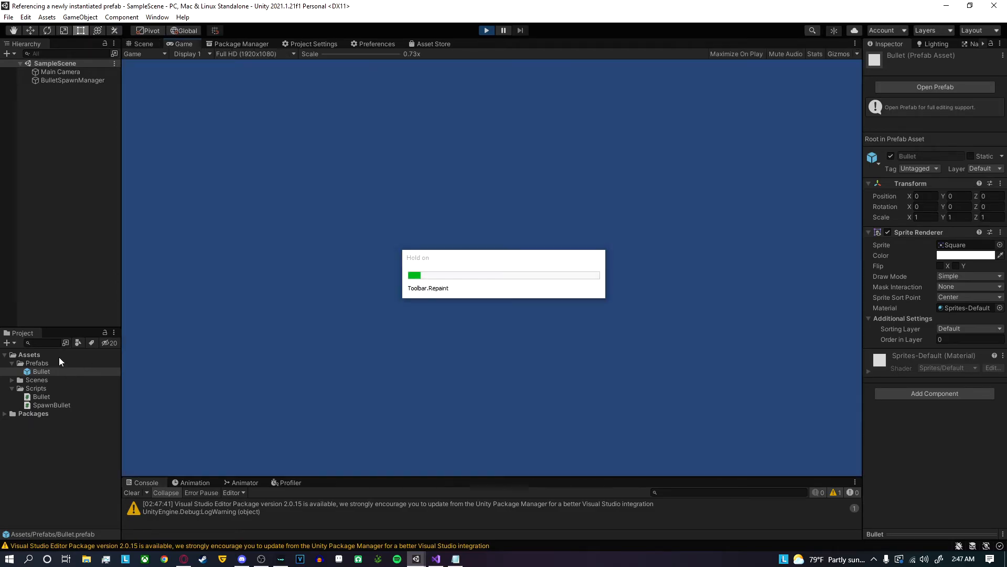